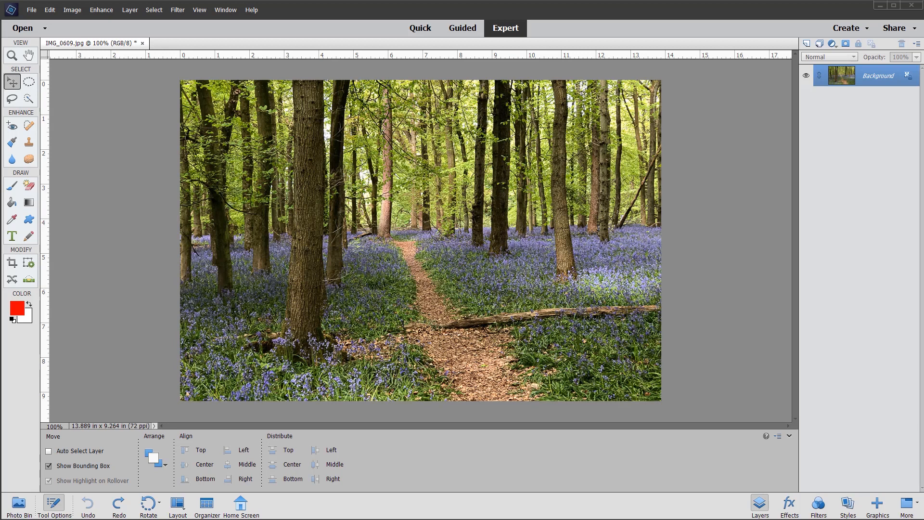
mouse_move(786, 287)
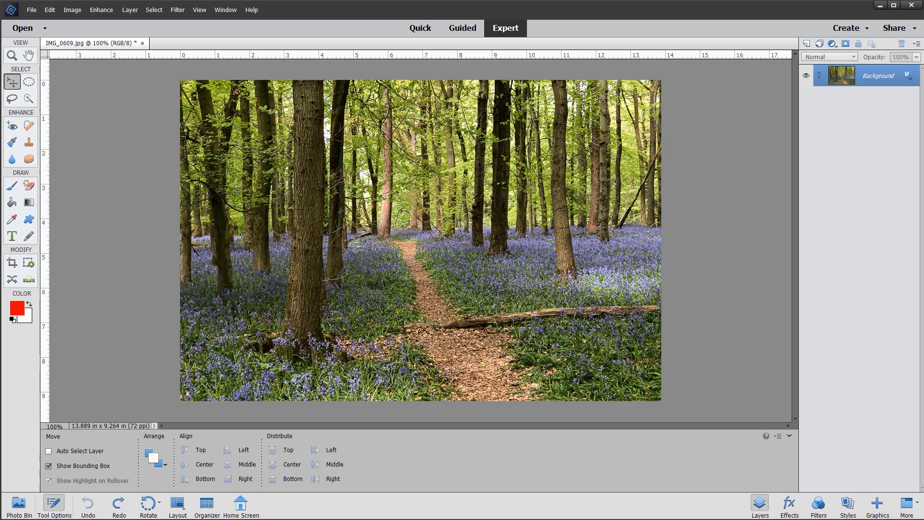
- Show the Graphics library filtered to Frames and browse the frame thumbnails
left_click(876, 505)
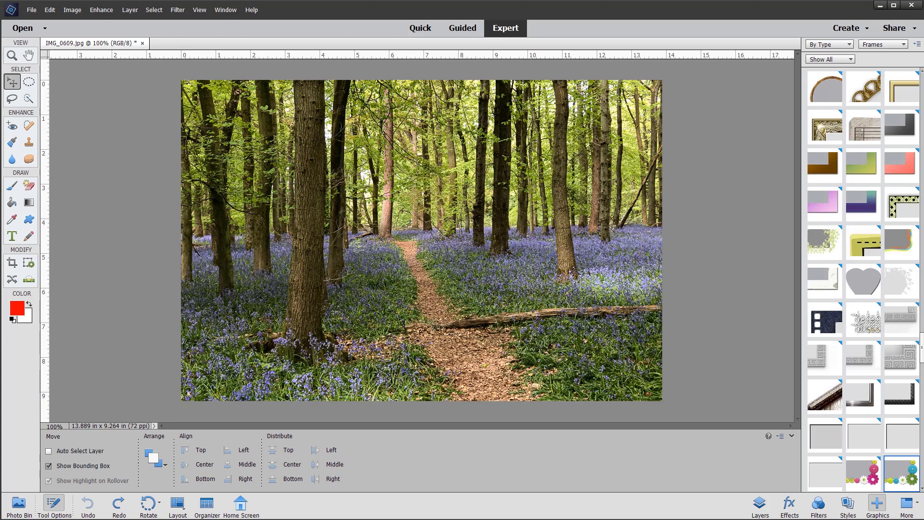
left_click(883, 44)
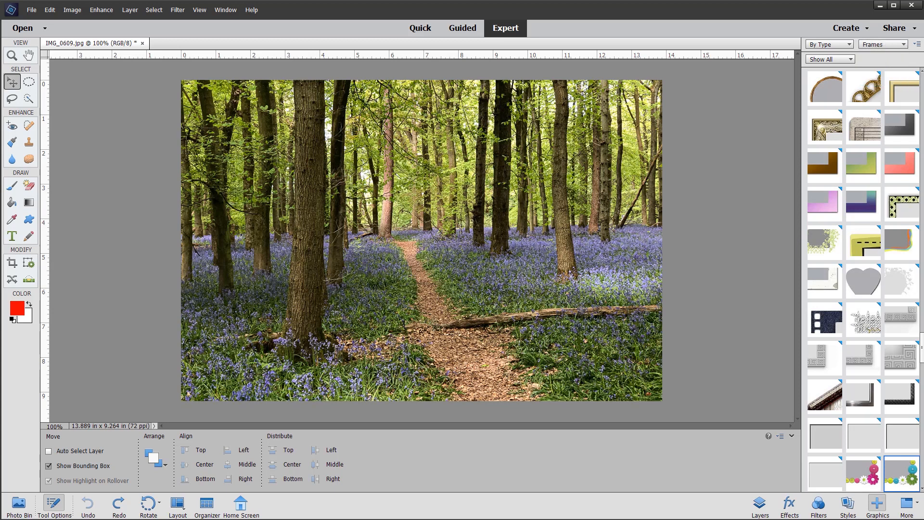
scroll("down", 3)
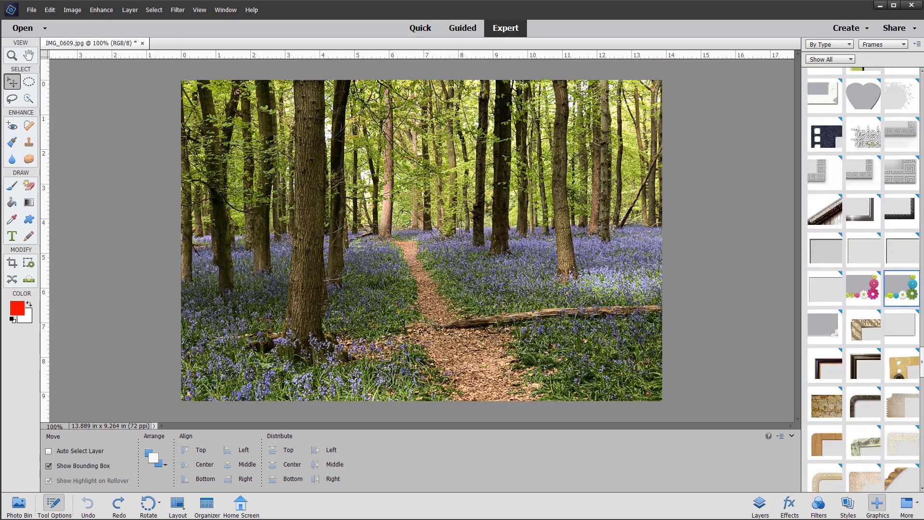
mouse_move(901, 289)
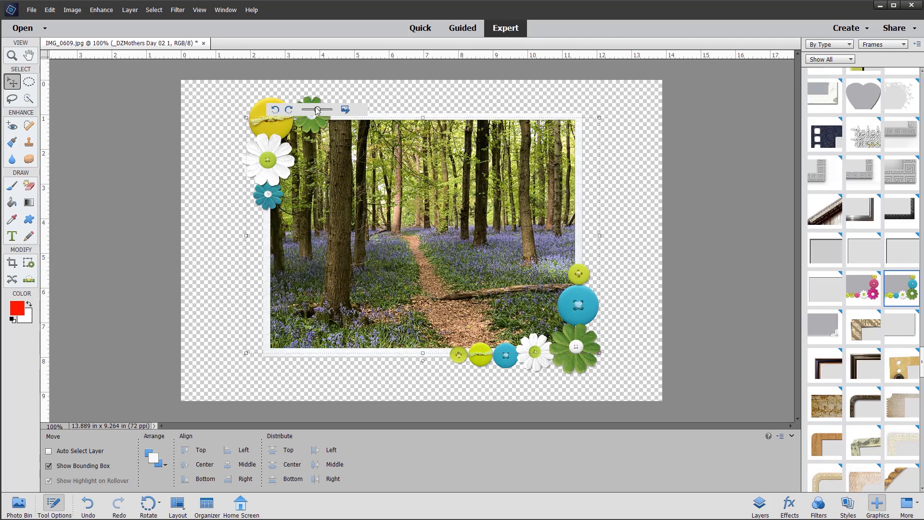
mouse_move(316, 110)
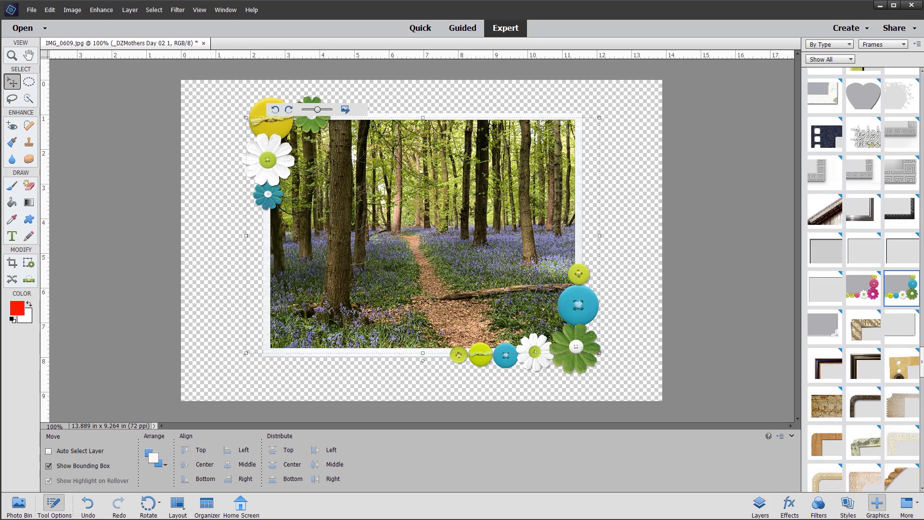
- Show the Layers panel with the framed photo's layer group
left_click(760, 505)
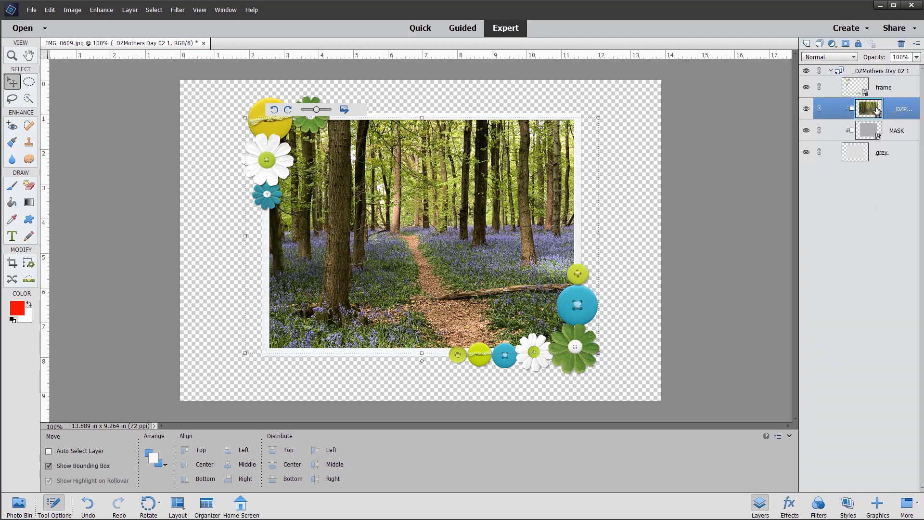
mouse_move(893, 136)
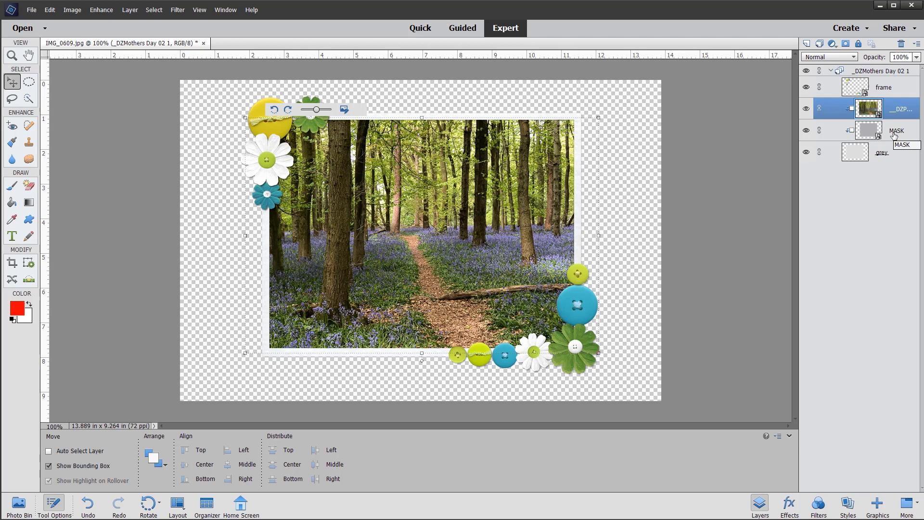
mouse_move(887, 159)
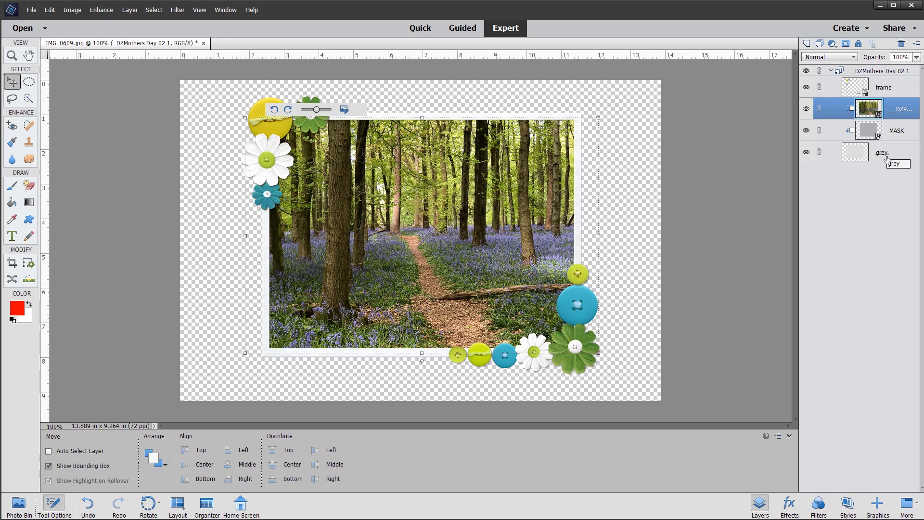
mouse_move(849, 87)
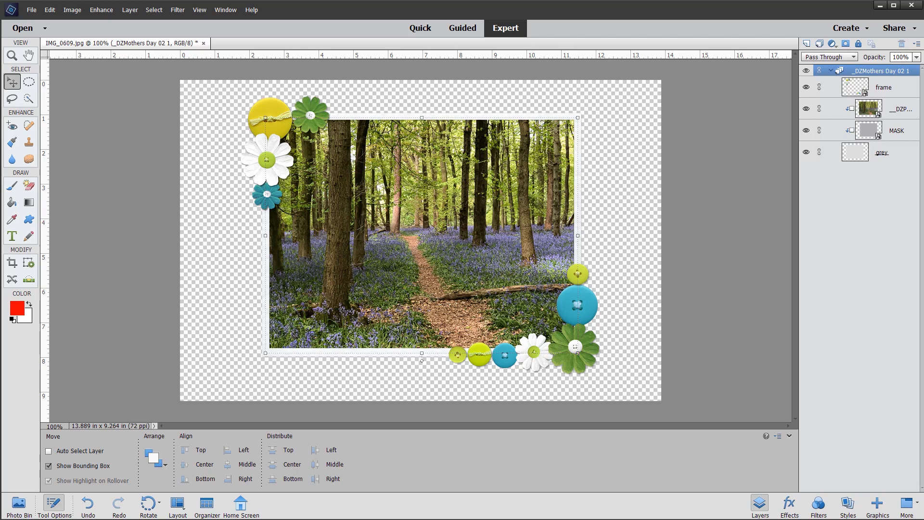
mouse_move(100, 10)
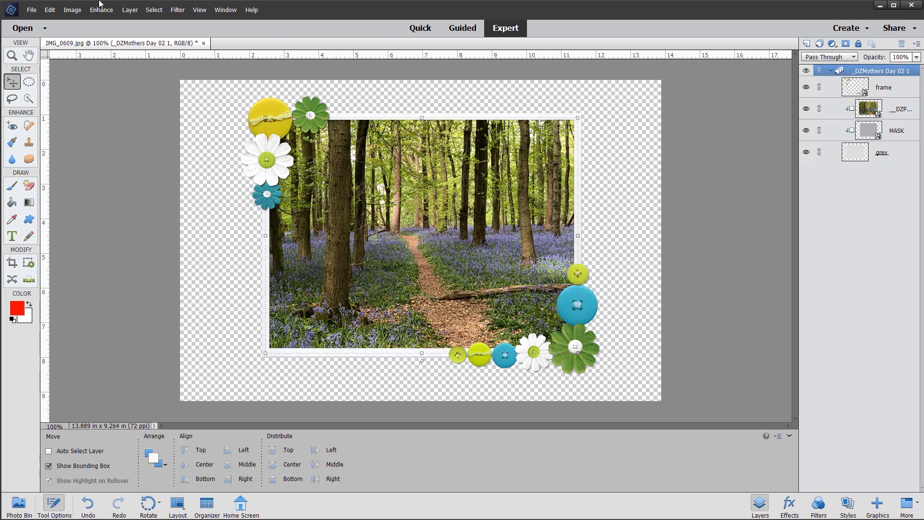
- Resize the image to 26.389 inches wide (1900 by 1267 px), proportions constrained
left_click(73, 10)
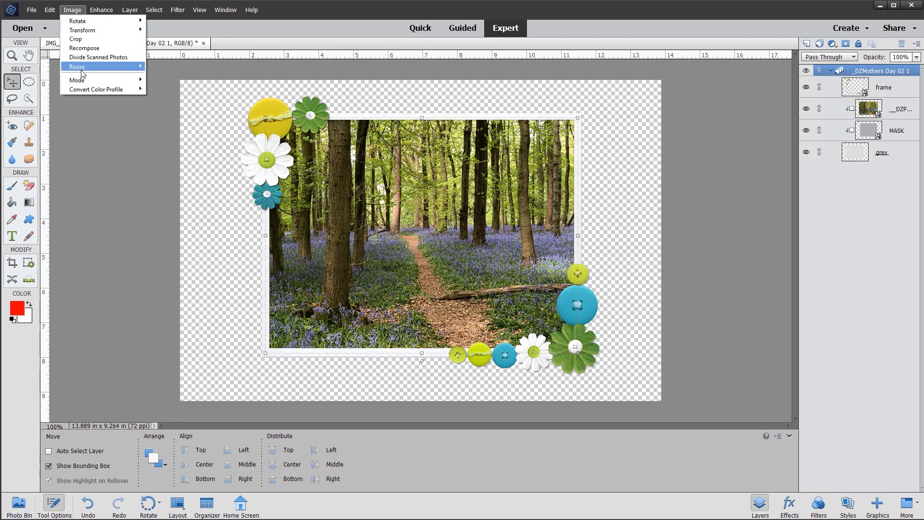
left_click(167, 67)
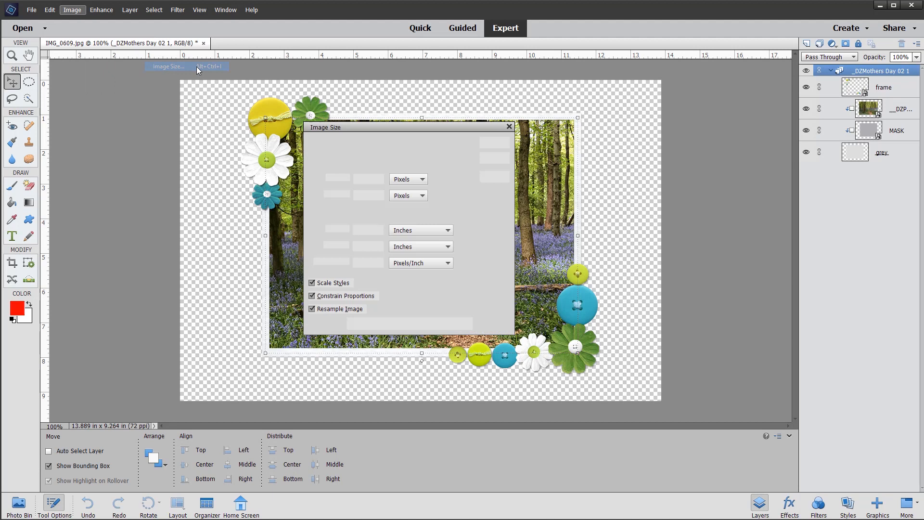
left_click(168, 67)
type("18.889")
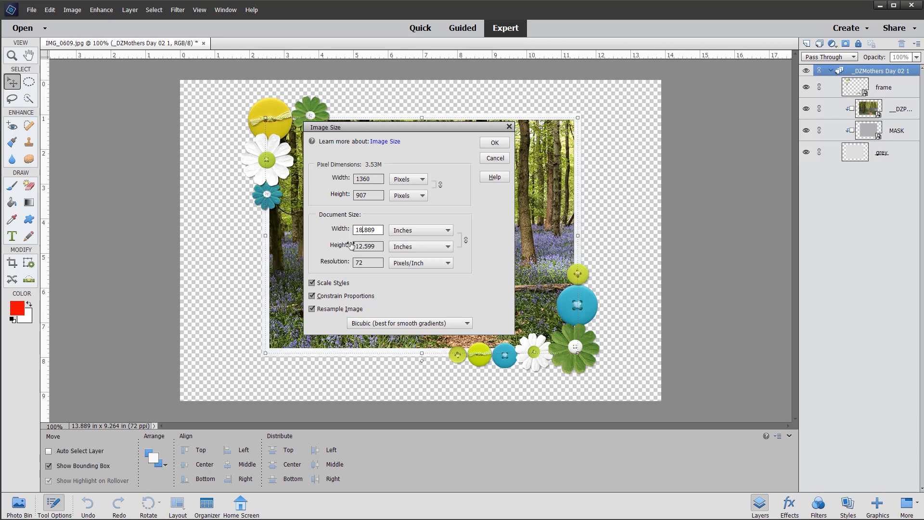
mouse_move(366, 246)
type("26.385")
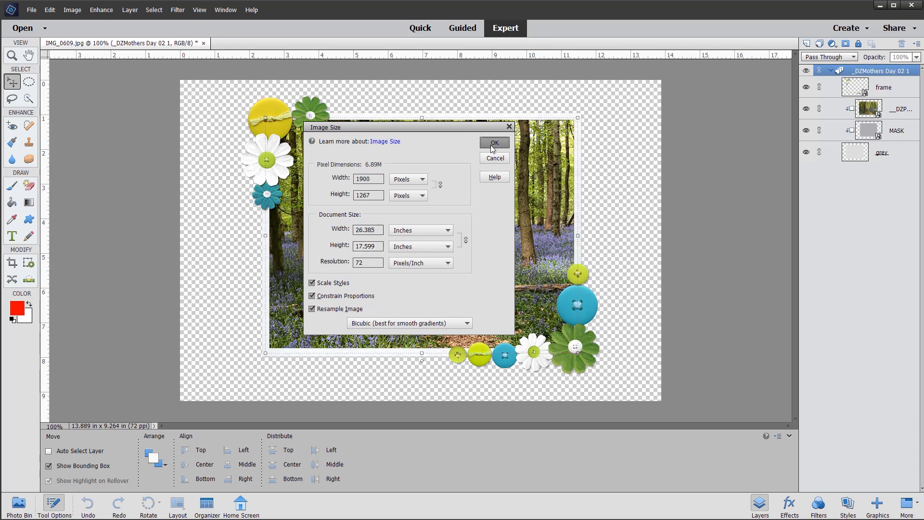
left_click(494, 143)
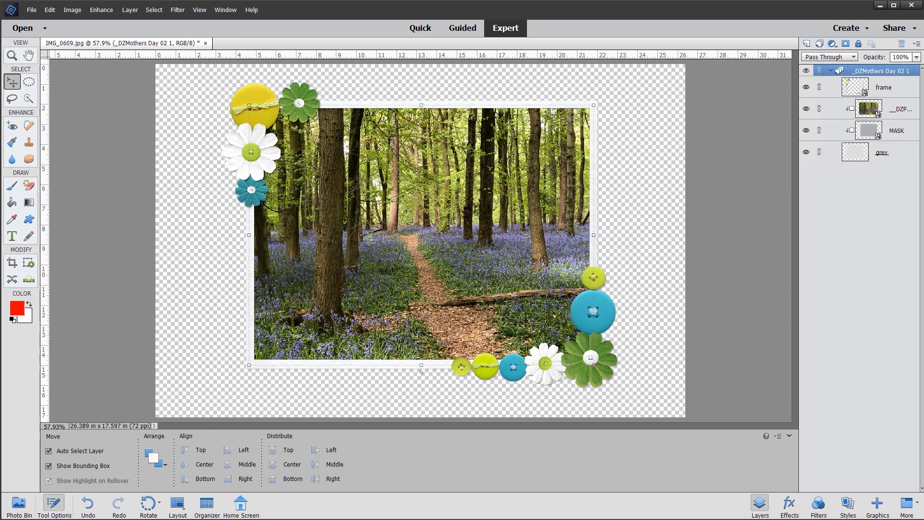
left_click(49, 451)
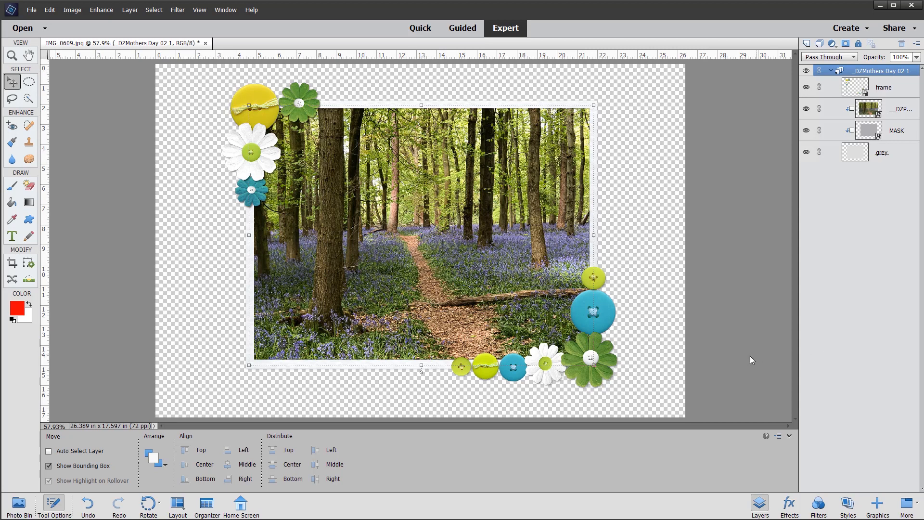
mouse_move(786, 347)
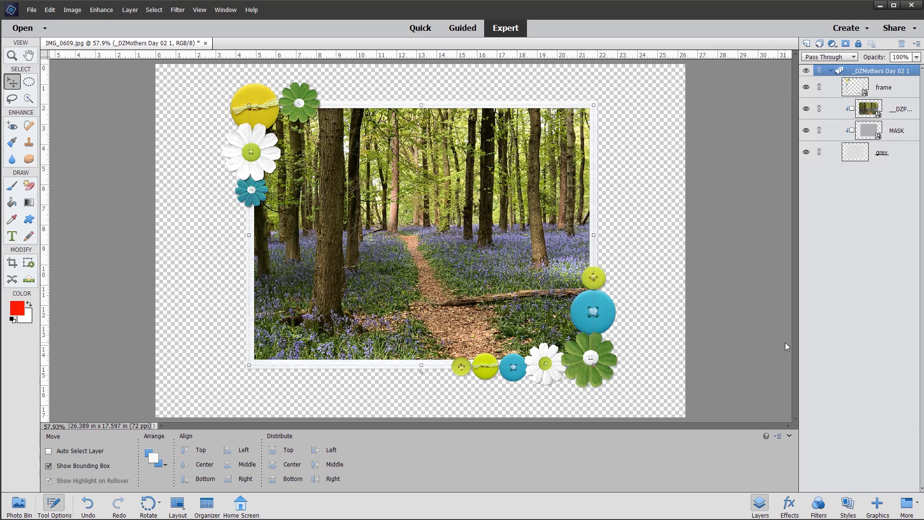
mouse_move(802, 309)
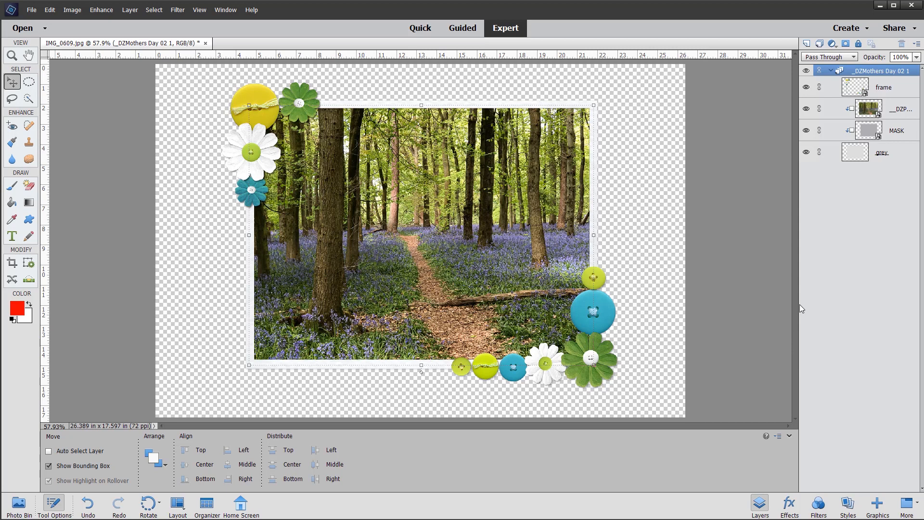
mouse_move(681, 186)
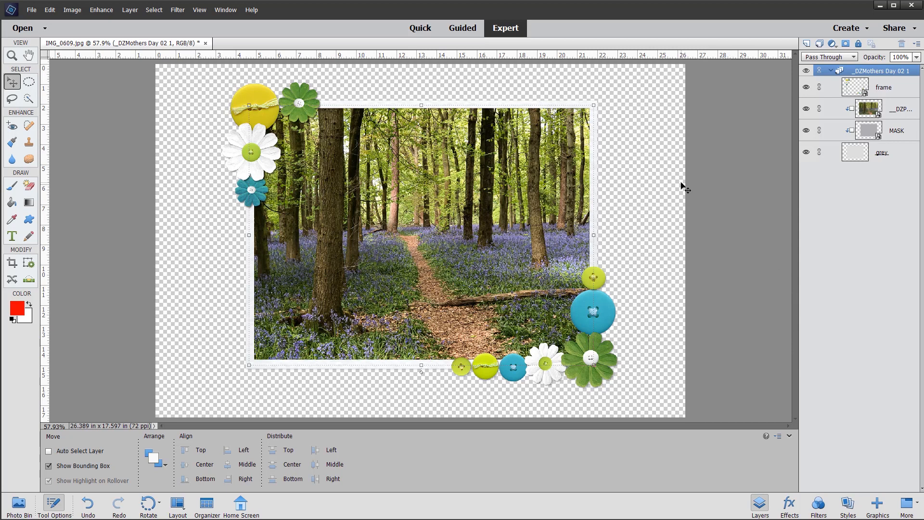
mouse_move(592, 110)
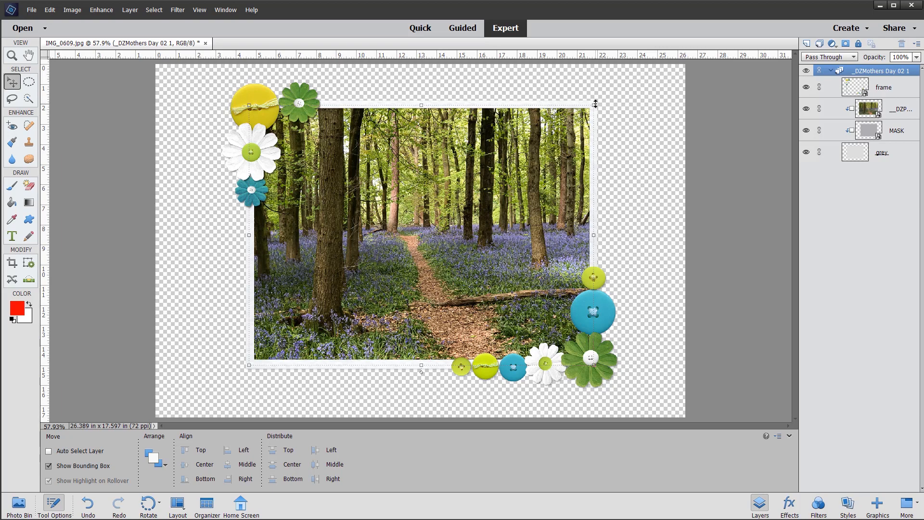
- Scale the framed group to about 134% by 128% to fill the canvas and commit
left_click_drag(594, 103, 650, 67)
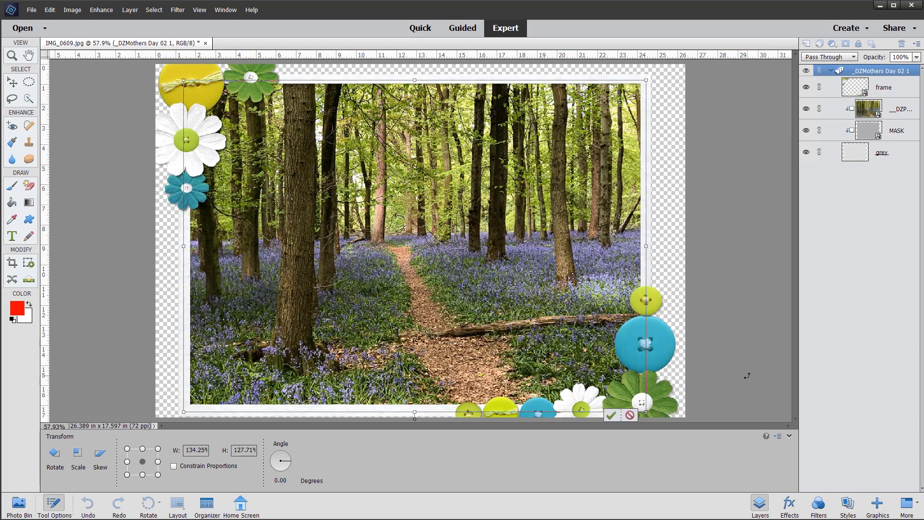
mouse_move(774, 364)
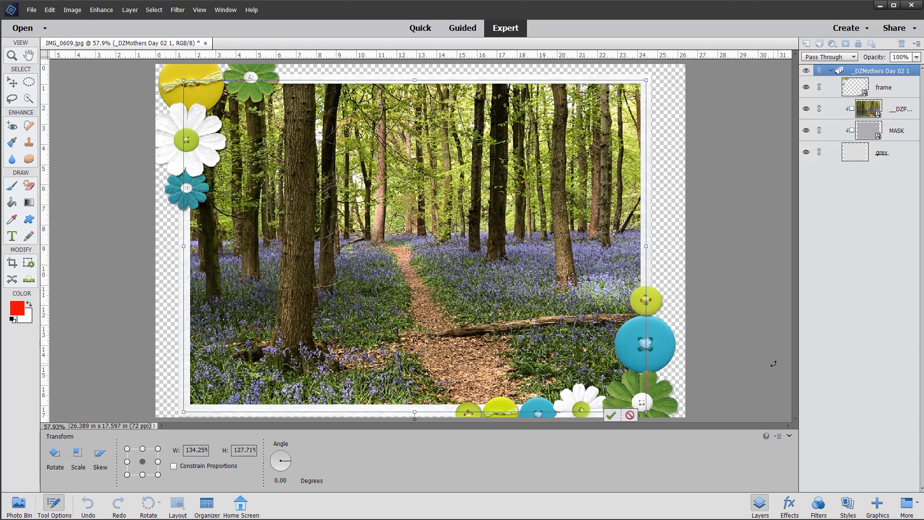
mouse_move(593, 431)
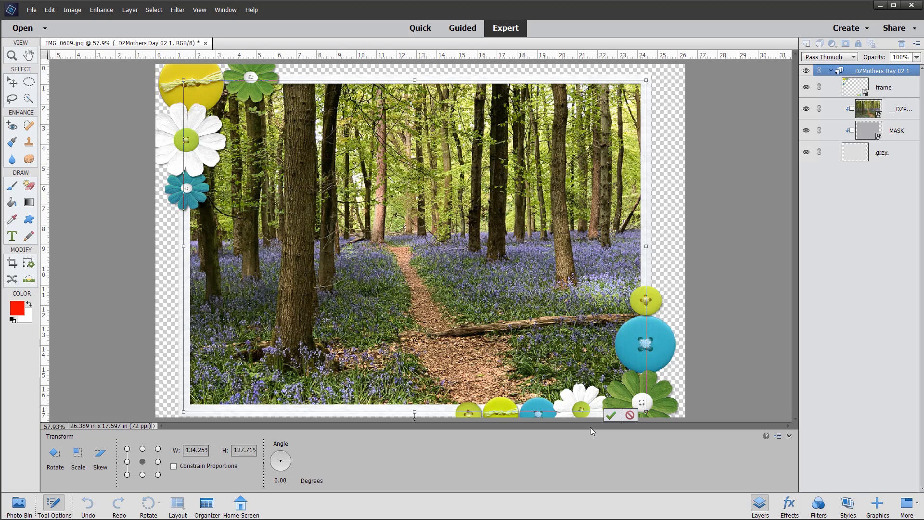
left_click(611, 416)
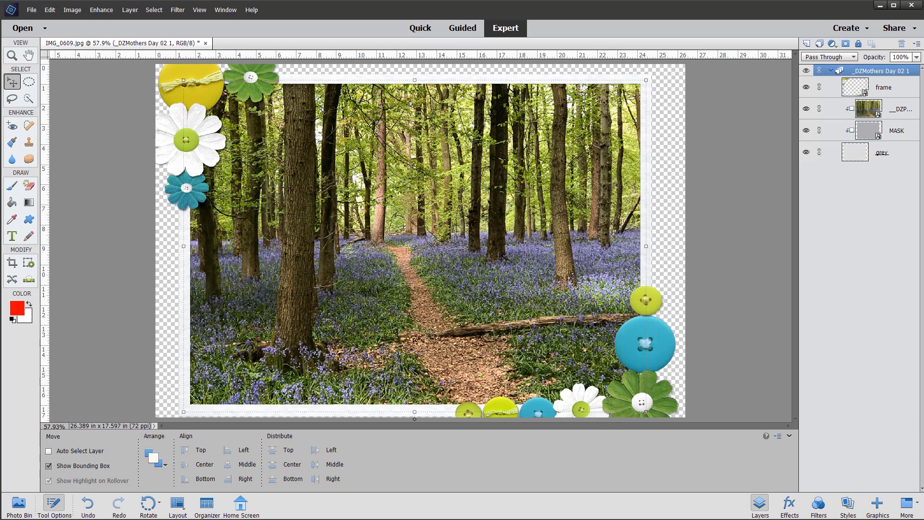